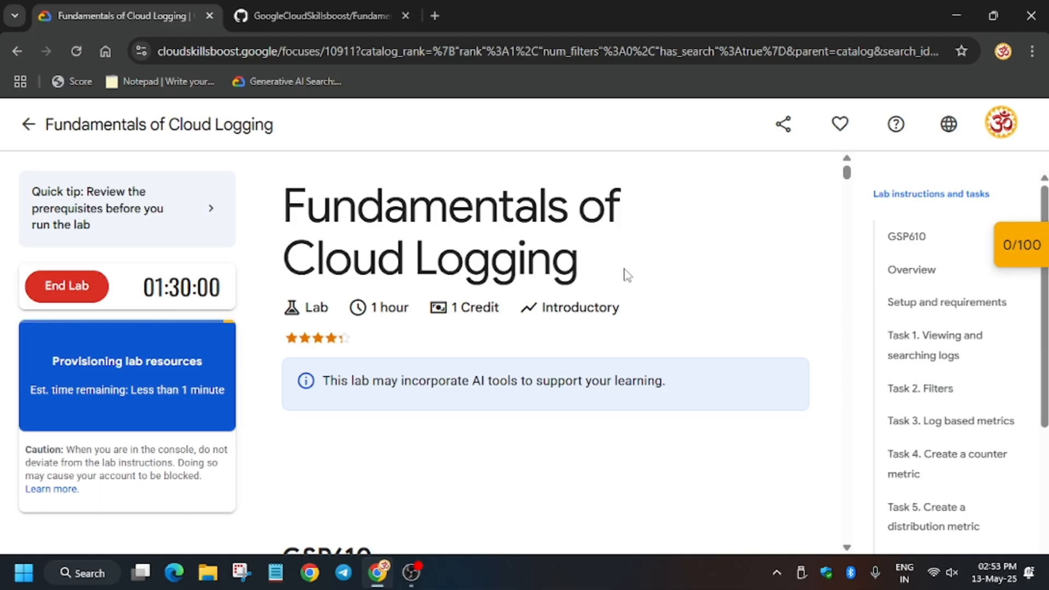
pyautogui.moveTo(670, 324)
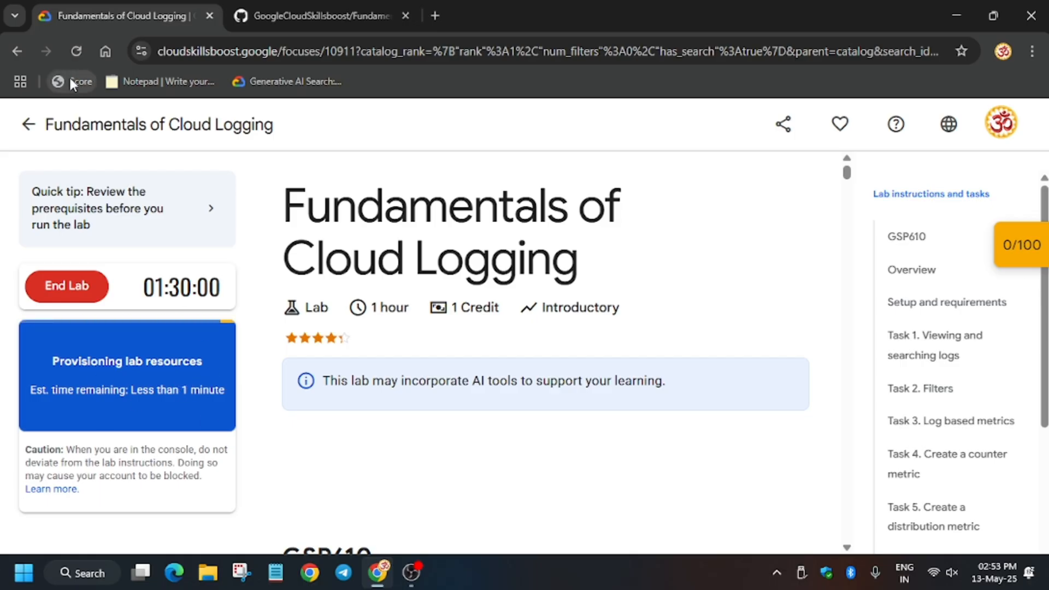
# - Launch the Fundamentals of Cloud Logging lab and reach the lab account's welcome page
pyautogui.click(76, 52)
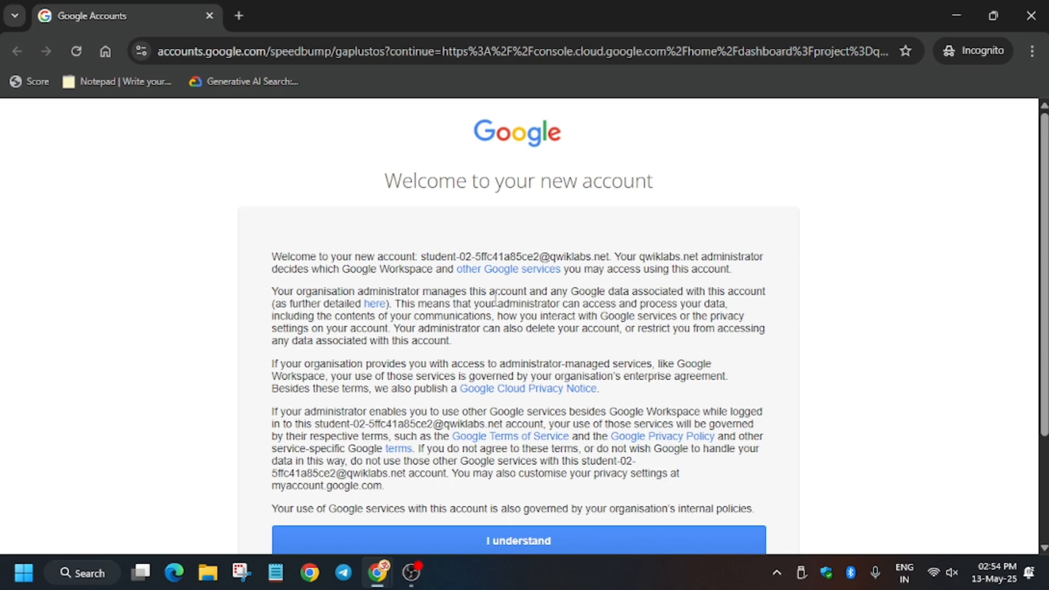
# - Accept the lab account's terms to land on the Cloud console dashboard
pyautogui.click(517, 541)
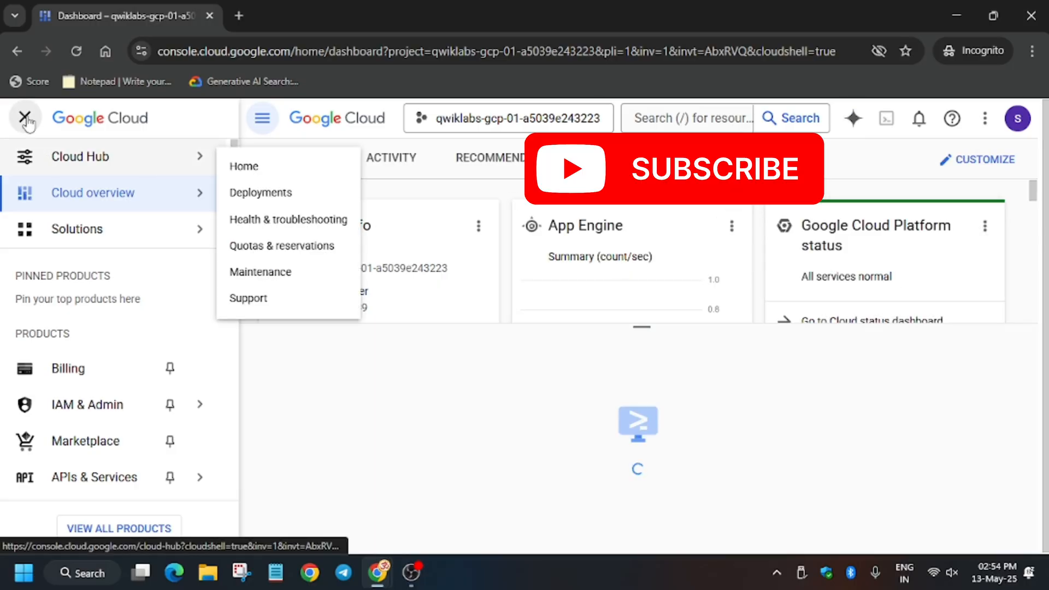
# - Activate Cloud Shell, continue past its intro and authorize it for the lab project
pyautogui.click(25, 118)
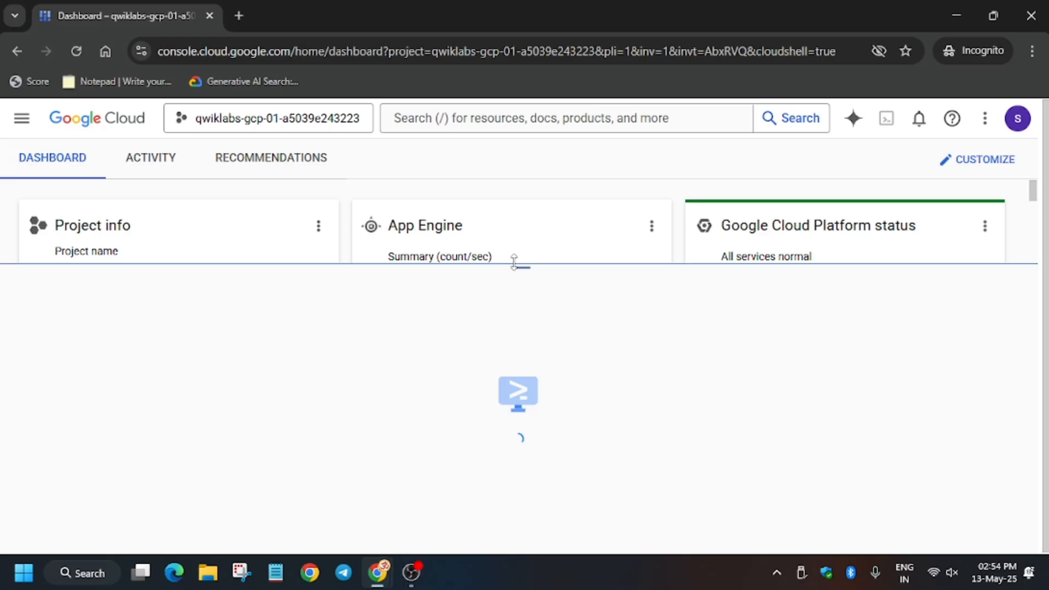
pyautogui.click(886, 118)
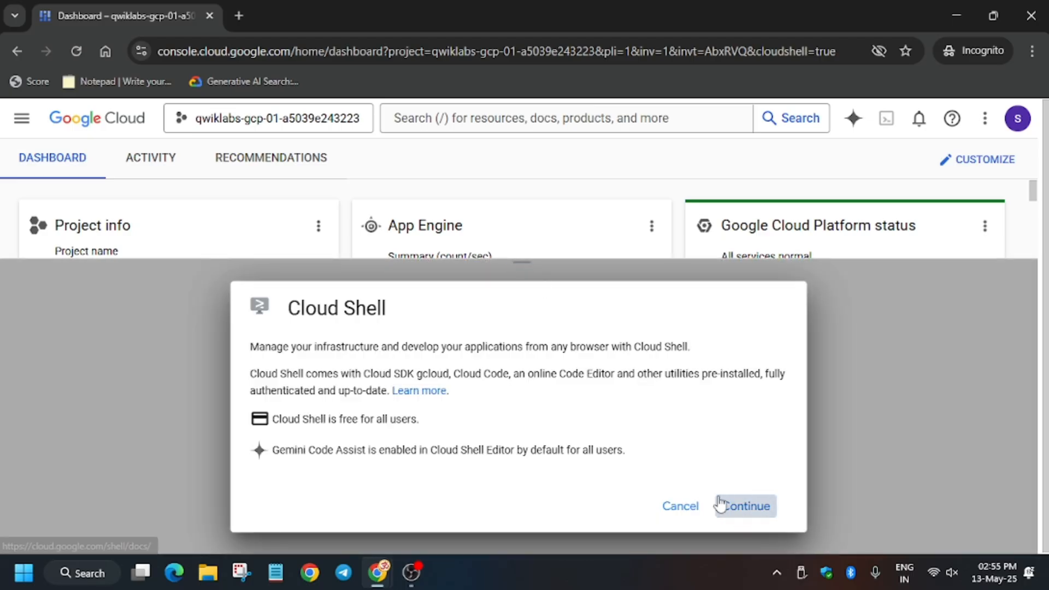
pyautogui.click(745, 506)
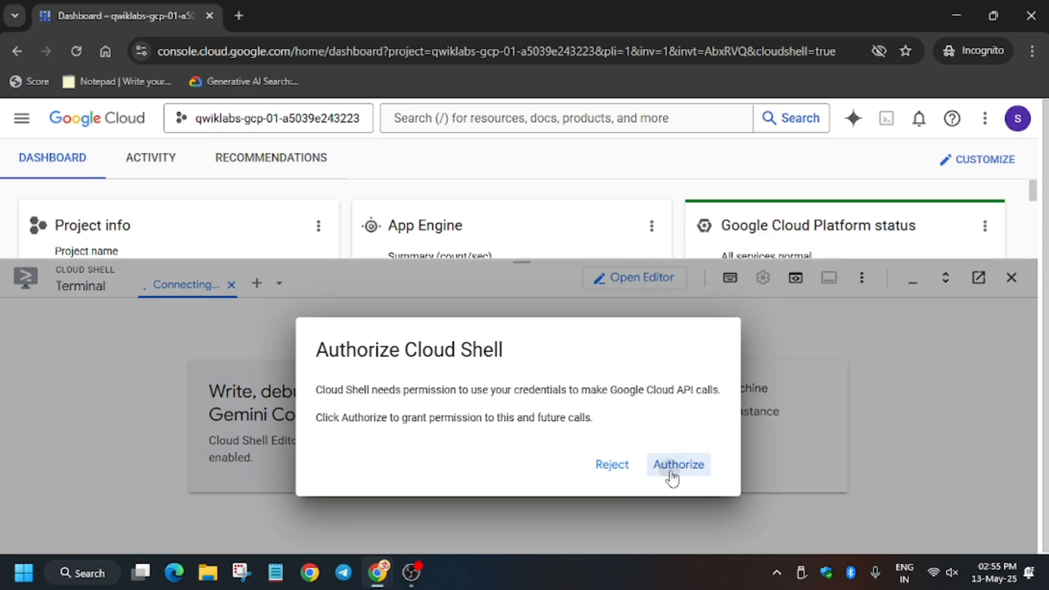
pyautogui.click(678, 464)
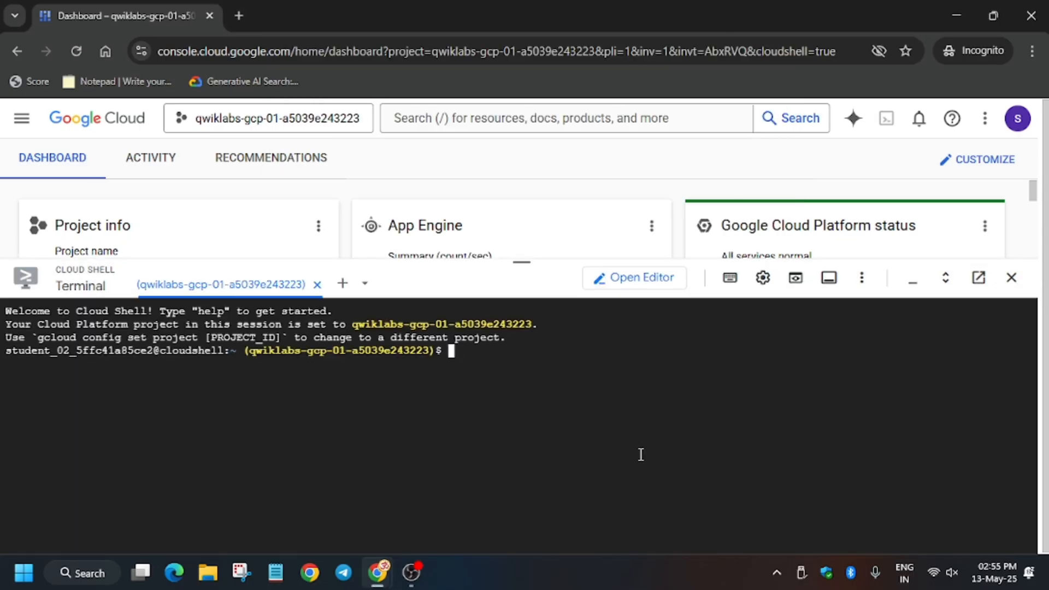
# - Deploy the bookshelf app from Cloud Shell and bring up its App Engine dashboard
pyautogui.click(322, 16)
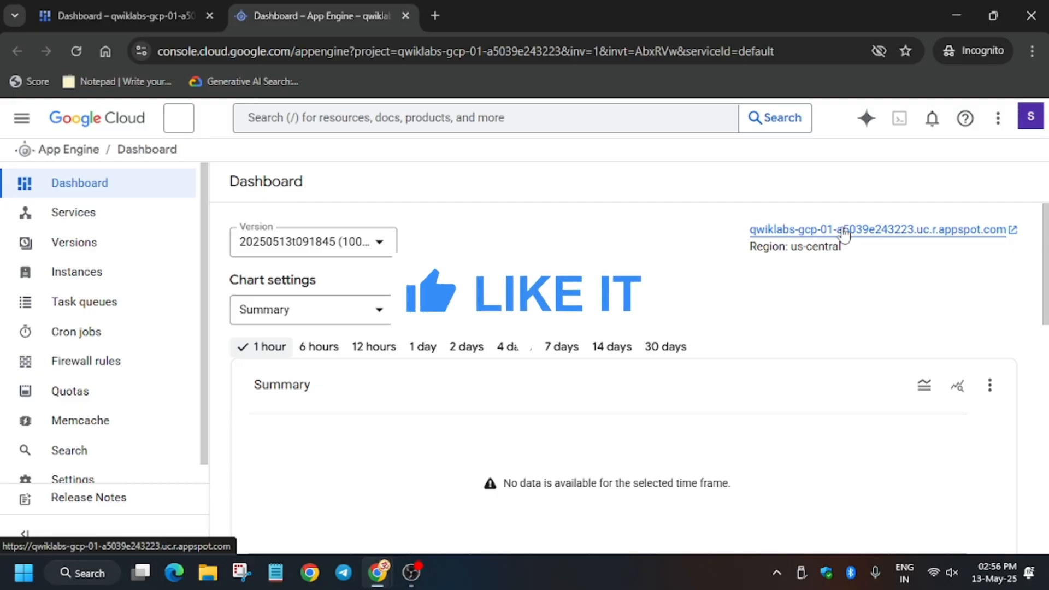
# - Open the deployed Bookshelf app, start Add book, and return to the lab instructions
pyautogui.click(864, 230)
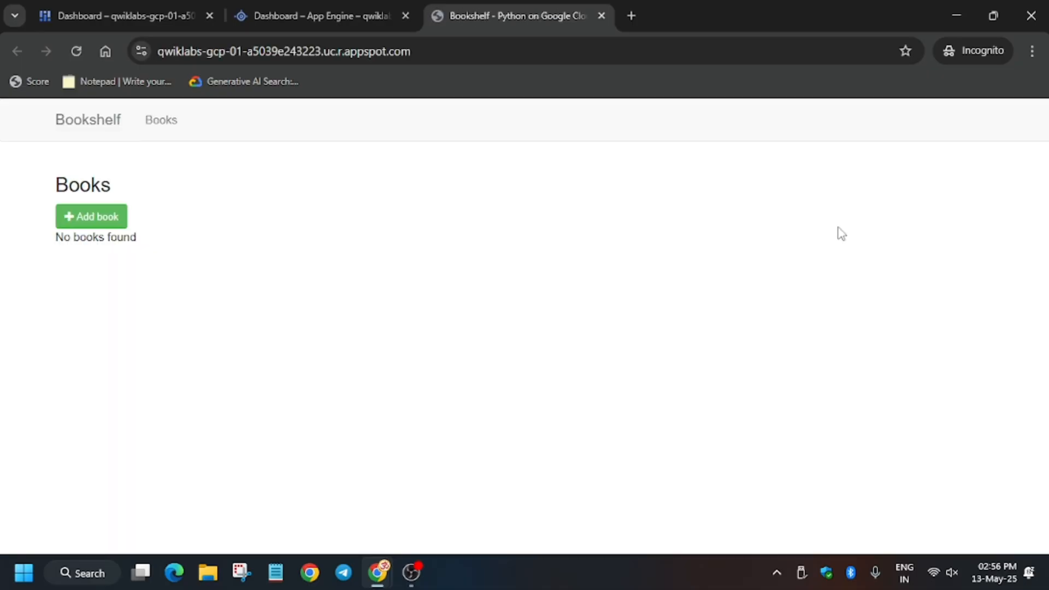
pyautogui.moveTo(809, 232)
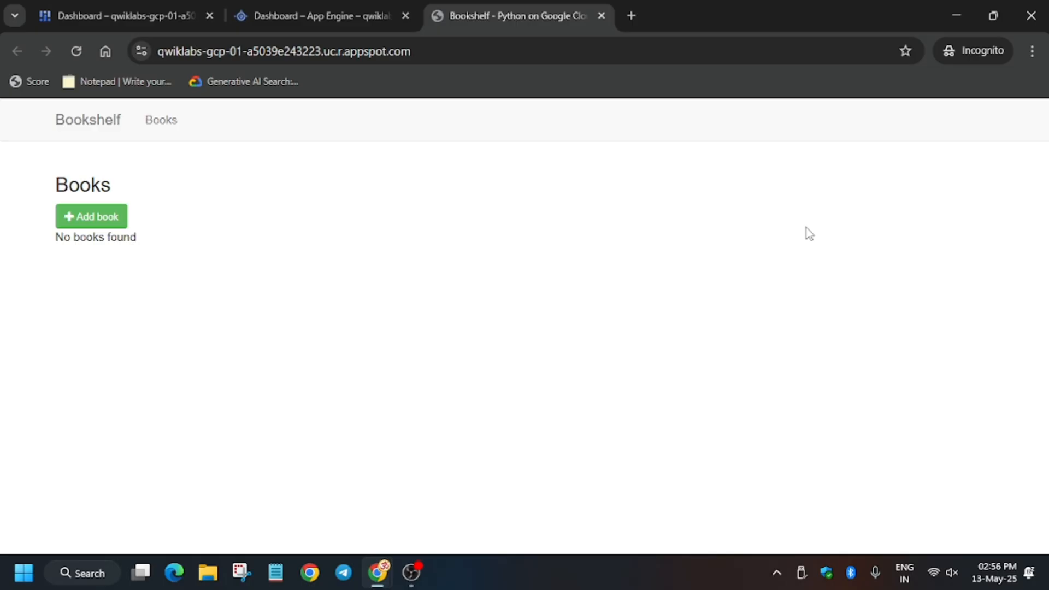
pyautogui.click(91, 217)
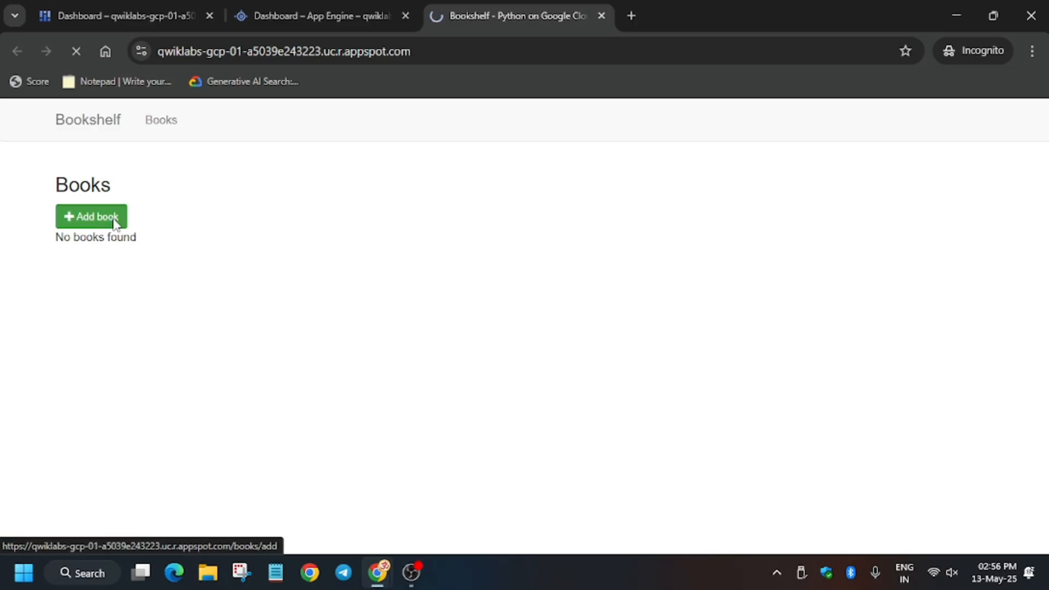
pyautogui.click(123, 15)
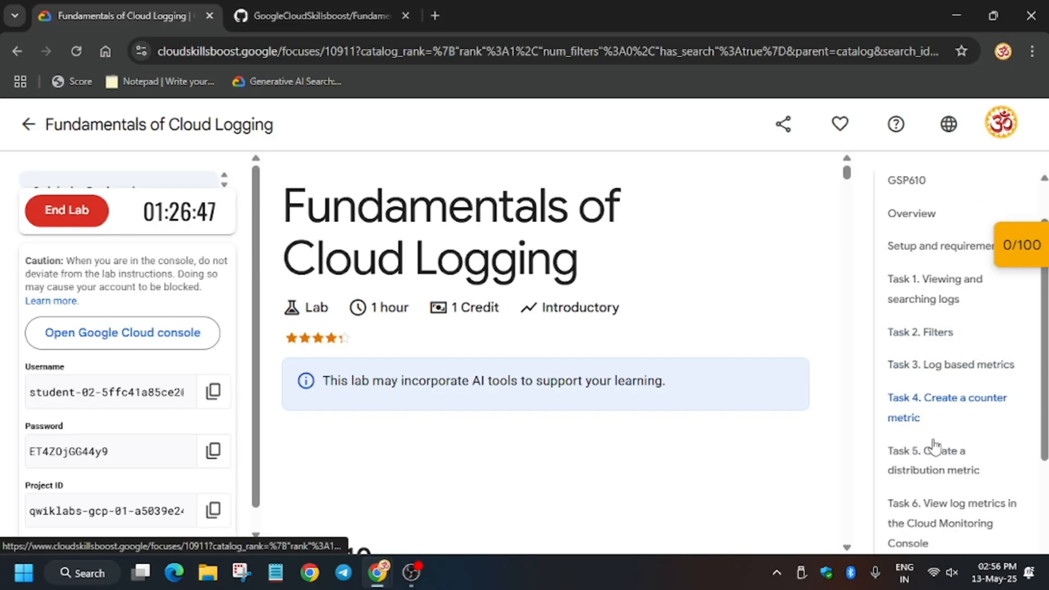
# - Look up the sample book details in Task 1 and return to the Add book form
pyautogui.scroll(-3)
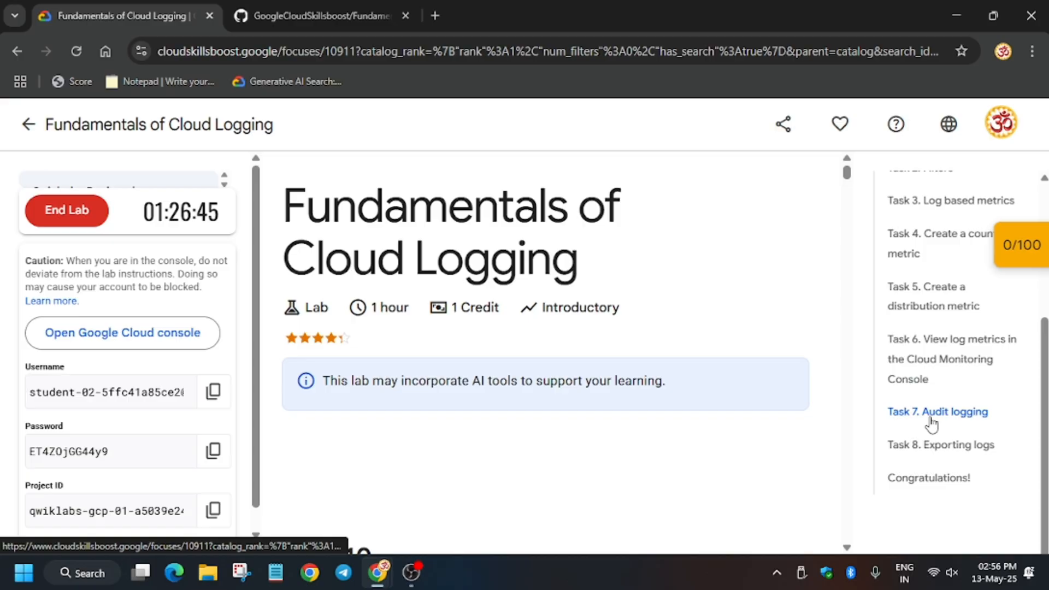
pyautogui.click(936, 412)
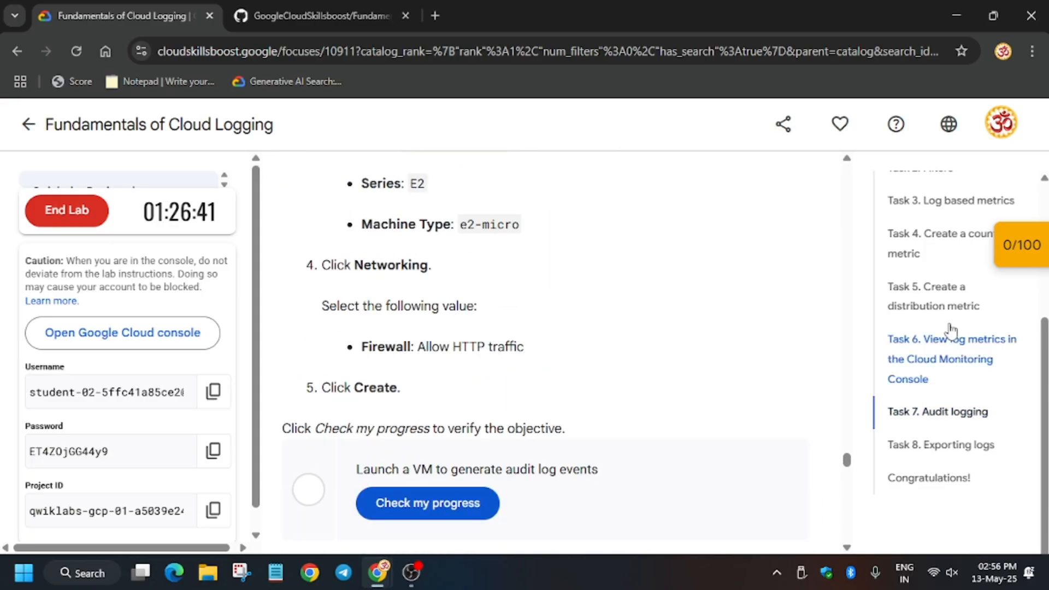
pyautogui.click(921, 388)
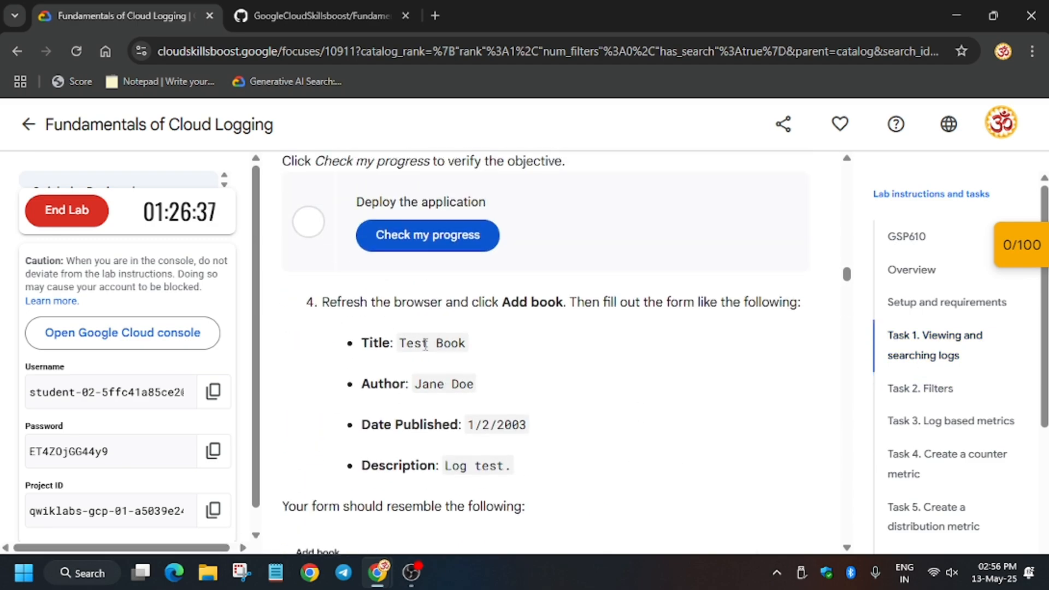
pyautogui.doubleClick(432, 343)
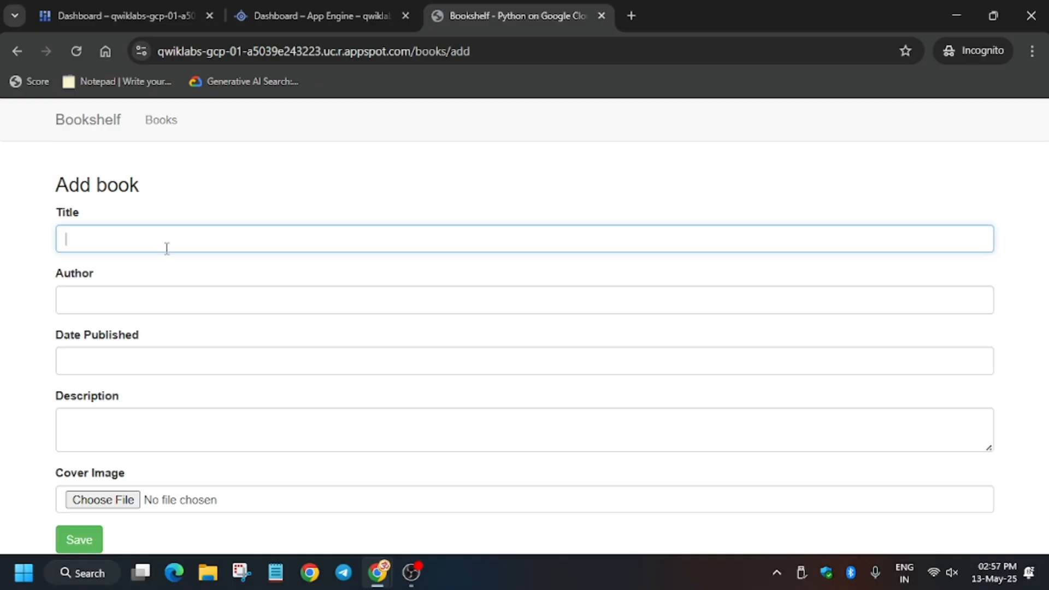
# - Save Test Book by Jane Doe, published 1/2/2003, described as 'Log test'
pyautogui.click(120, 15)
pyautogui.write('1/2/2003')
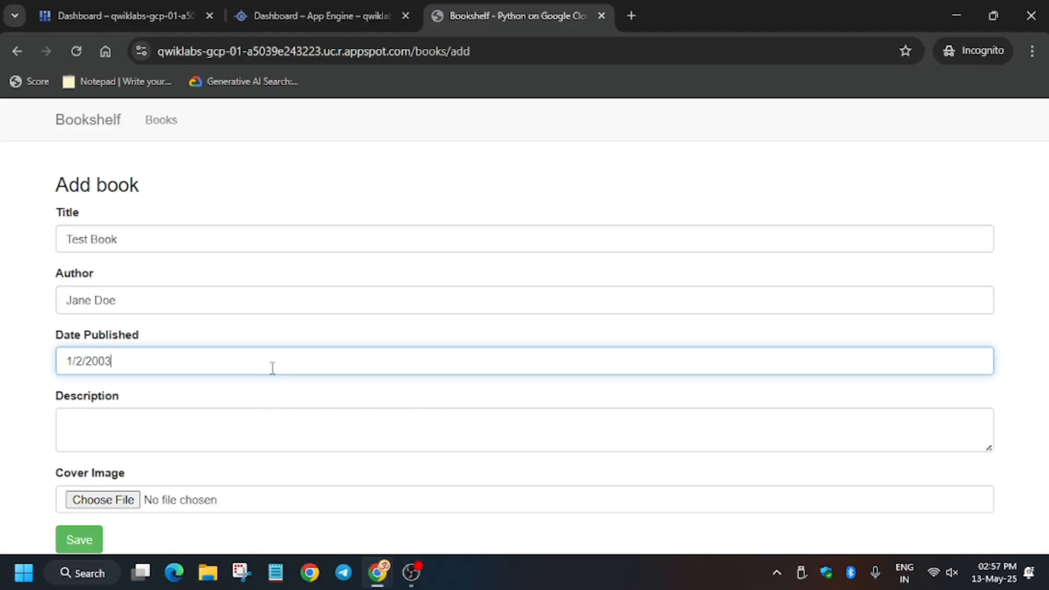
pyautogui.click(121, 16)
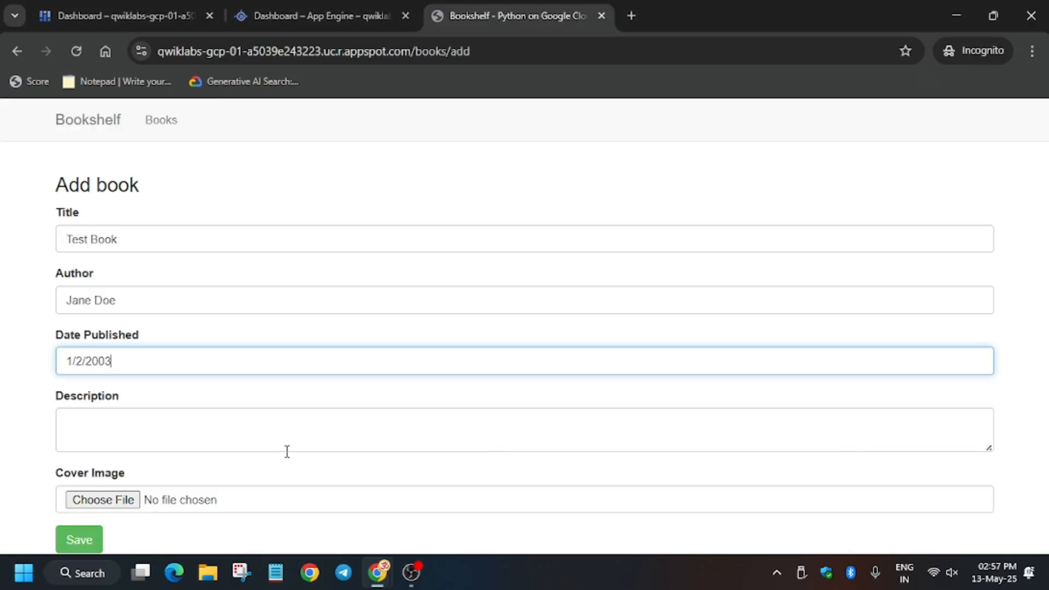
pyautogui.write('Log test')
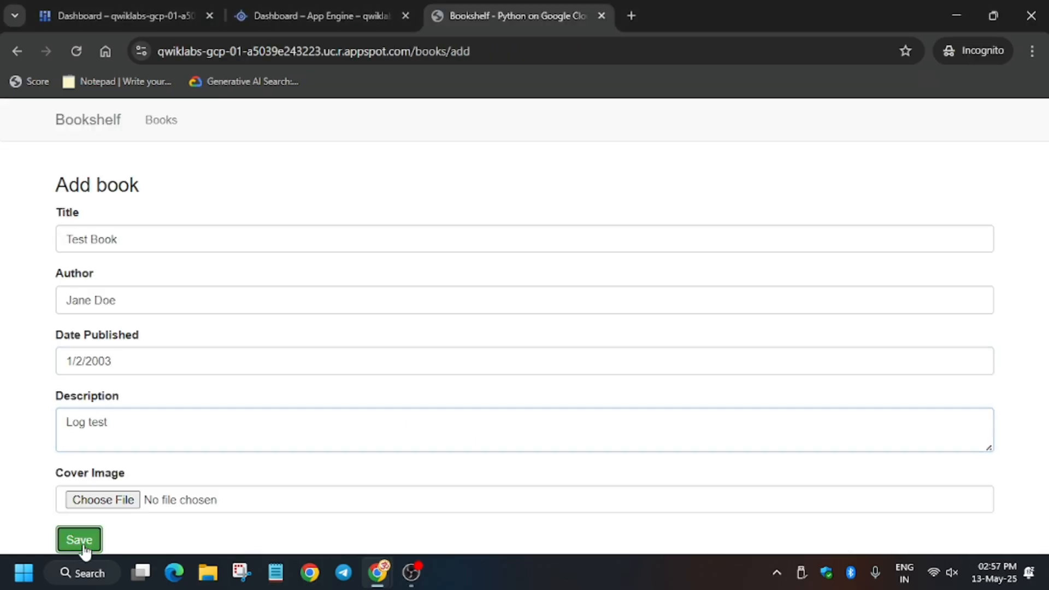
pyautogui.click(79, 538)
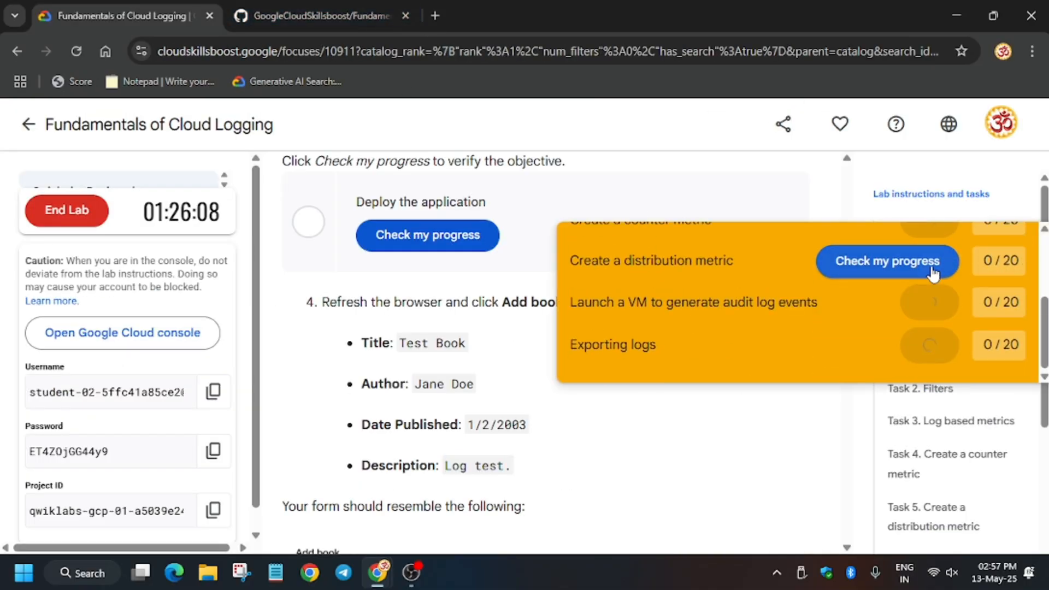
# - Run Check my progress on the lab's tasks in Skills Boost
pyautogui.click(885, 261)
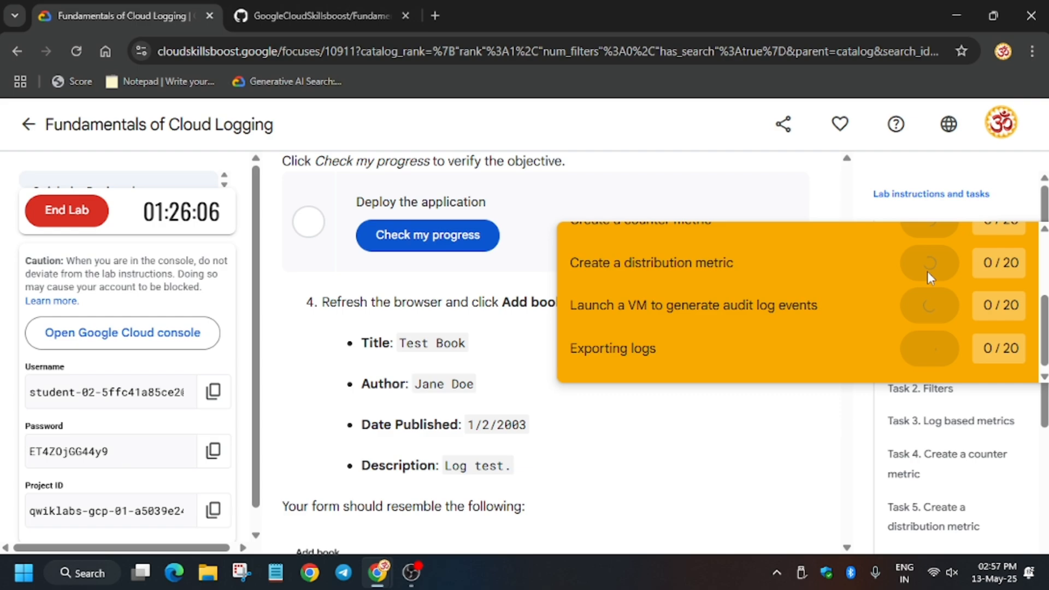